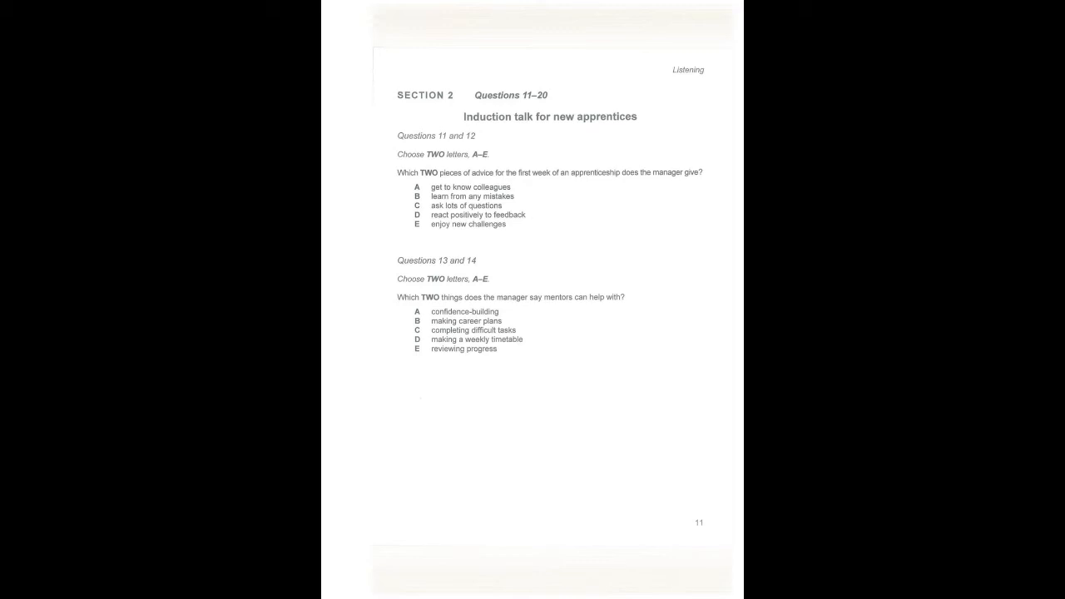
scroll("down", 3)
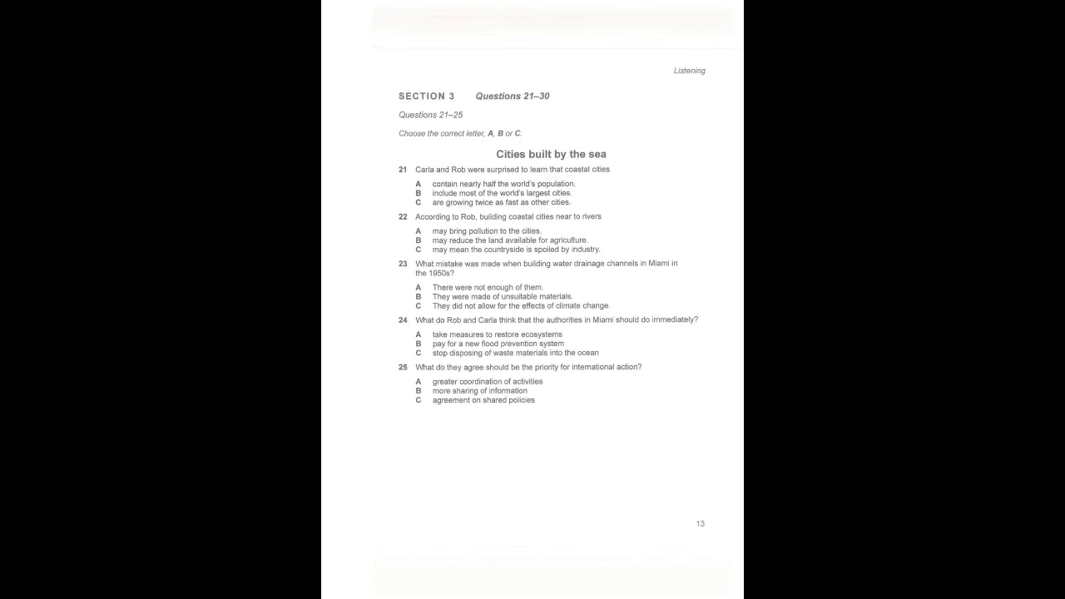
scroll("down", 3)
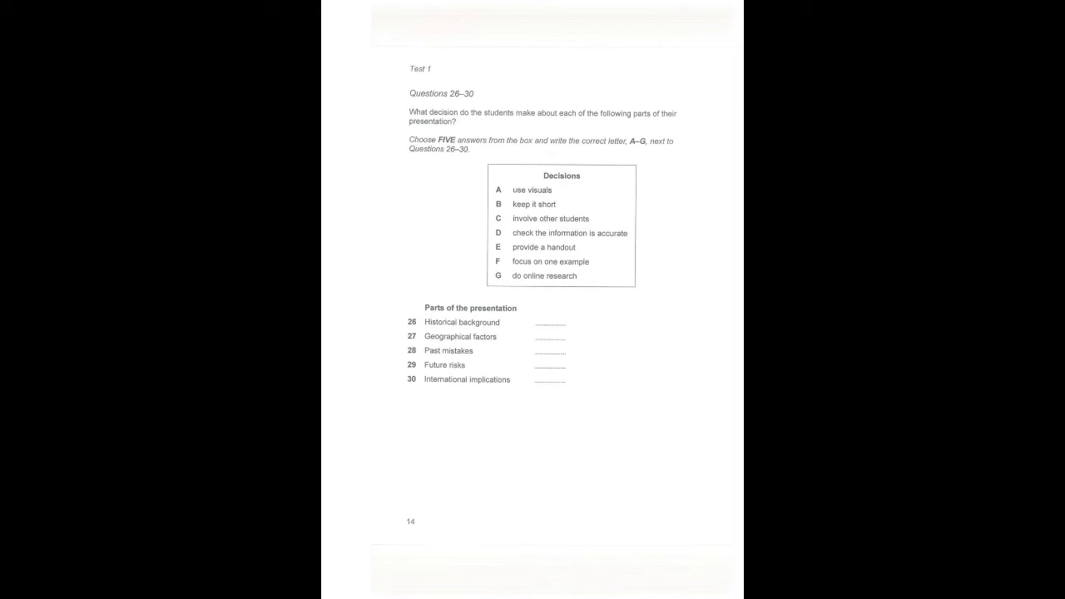
scroll("down", 3)
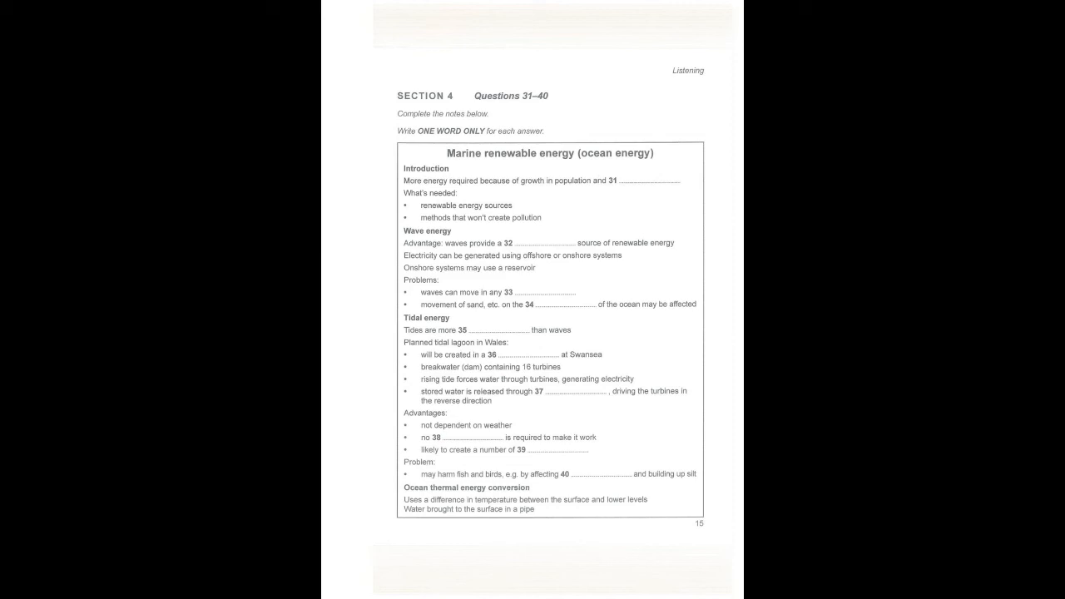